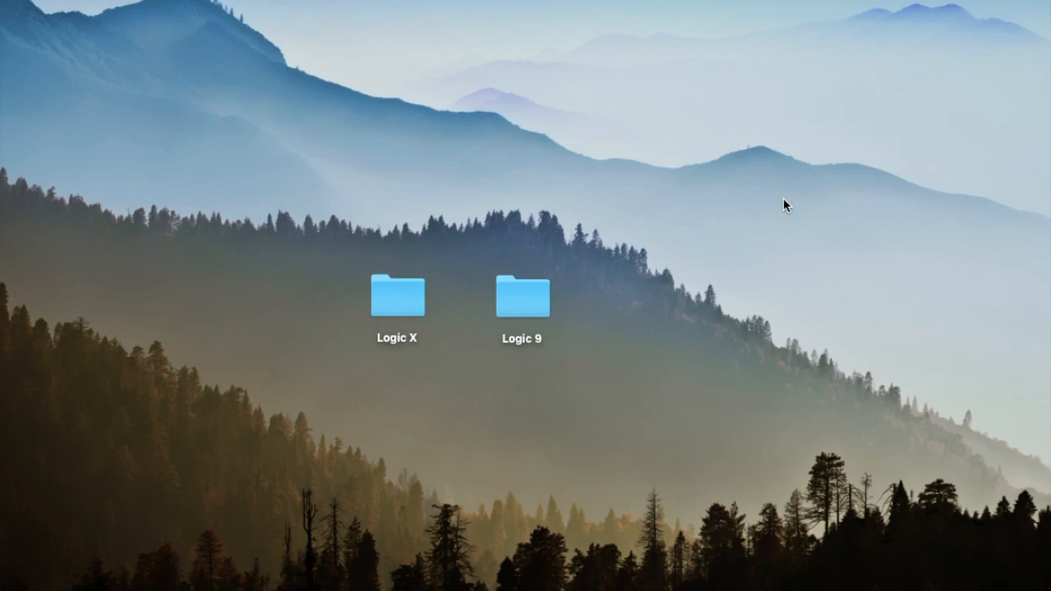
{"action": "mouse_move", "coordinate": [561, 291]}
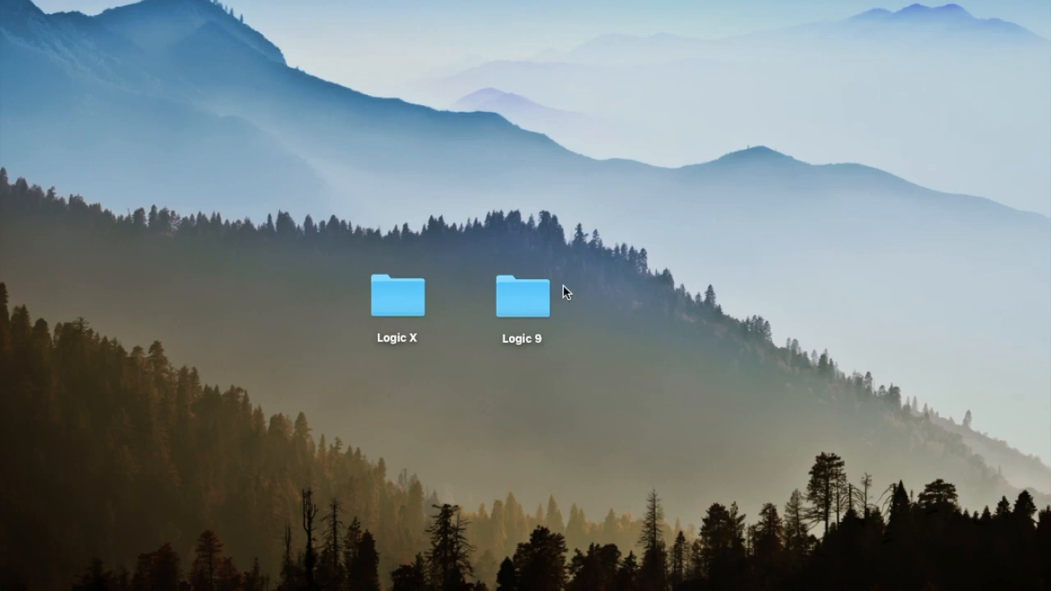
{"action": "mouse_move", "coordinate": [430, 351]}
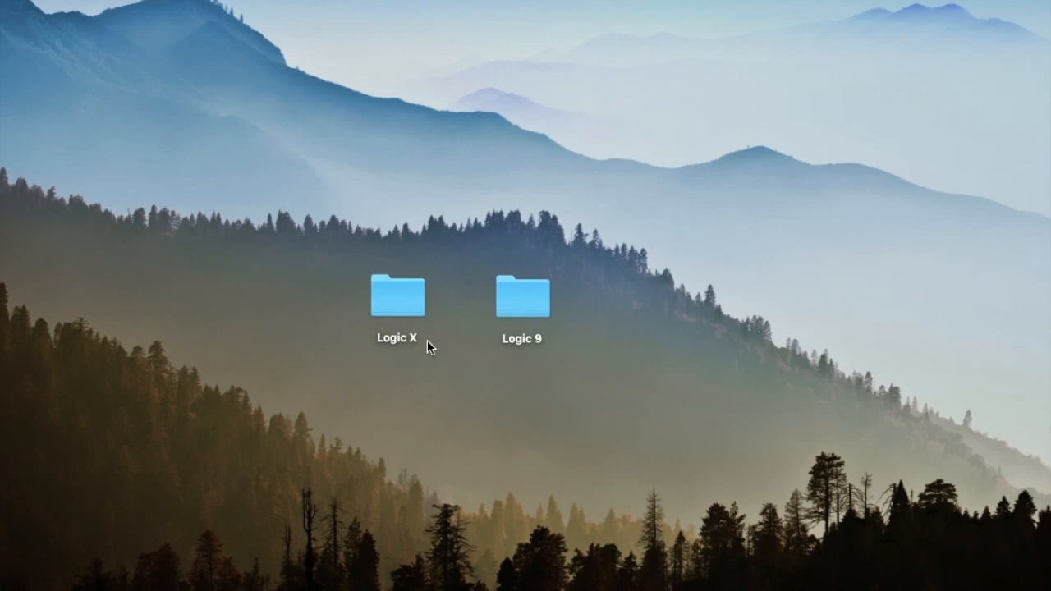
Inspect the Logic 9 folder's Piano.00–Piano.09 backups, then the Logic X folder's contents
{"action": "double_click", "coordinate": [522, 295]}
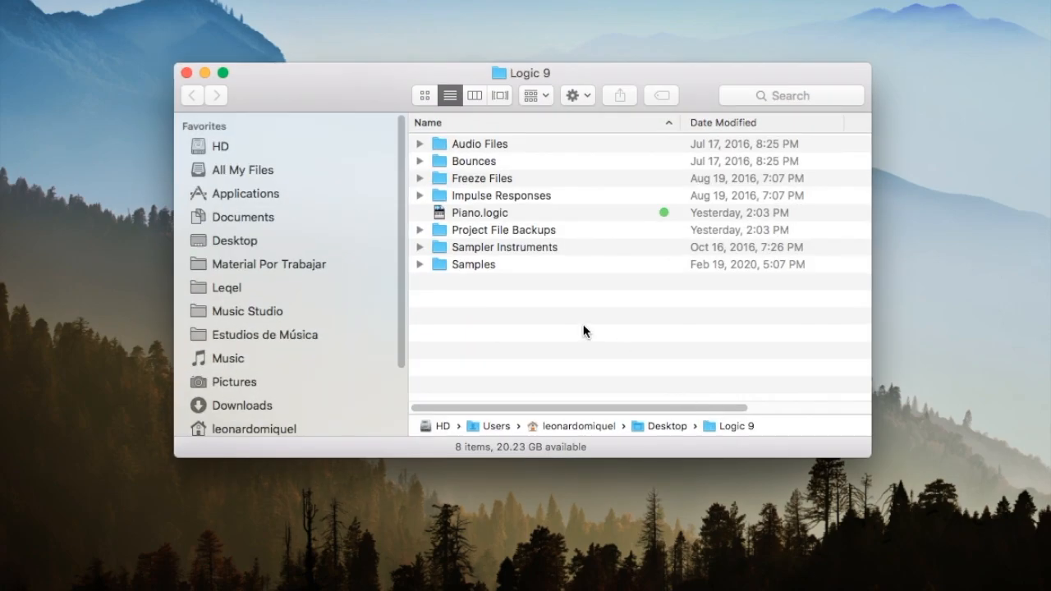
{"action": "mouse_move", "coordinate": [532, 236]}
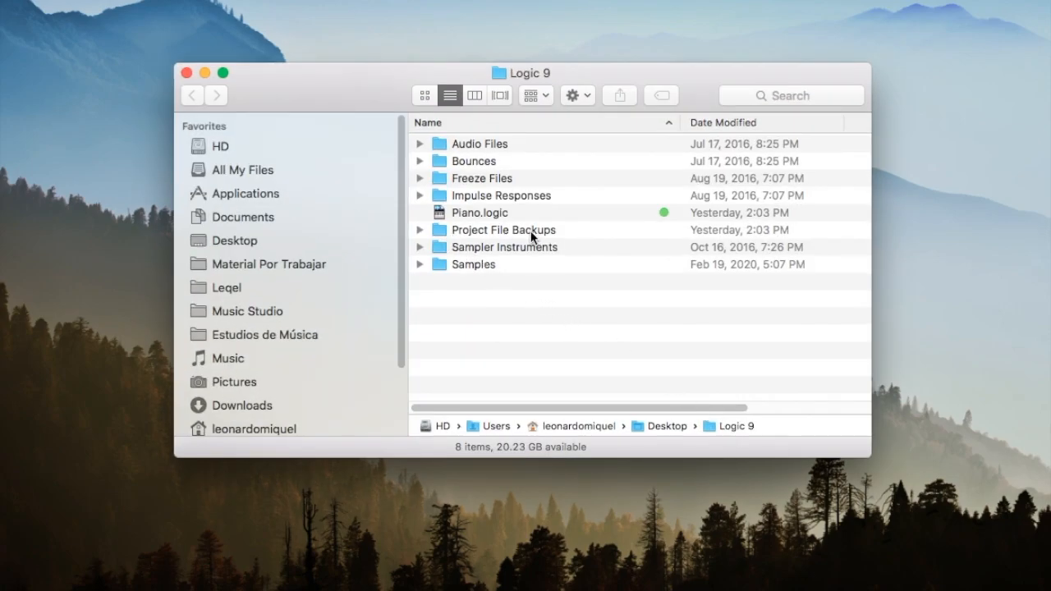
{"action": "mouse_move", "coordinate": [568, 237]}
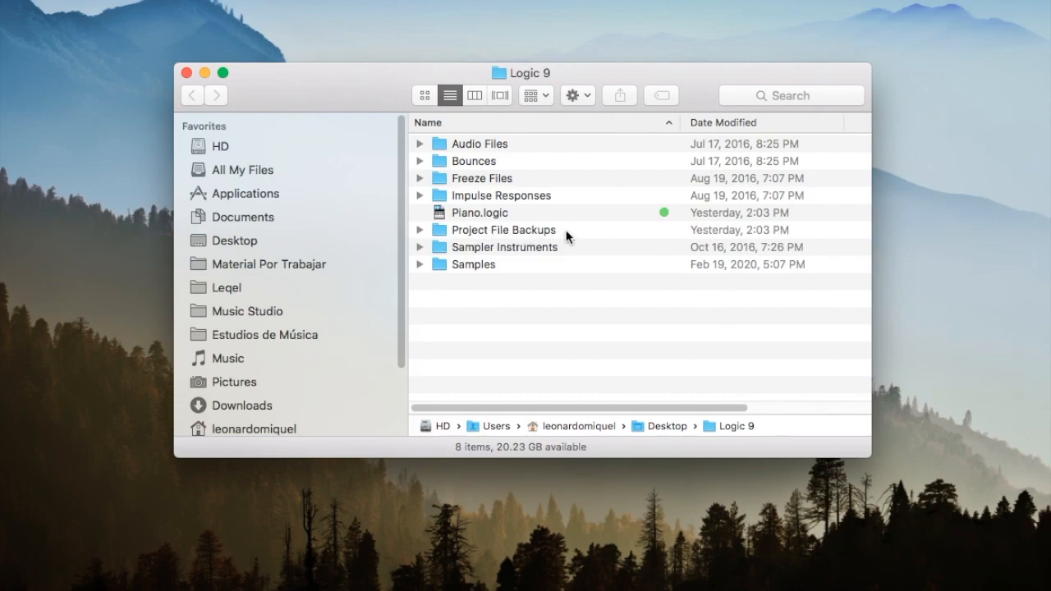
{"action": "left_click", "coordinate": [420, 230]}
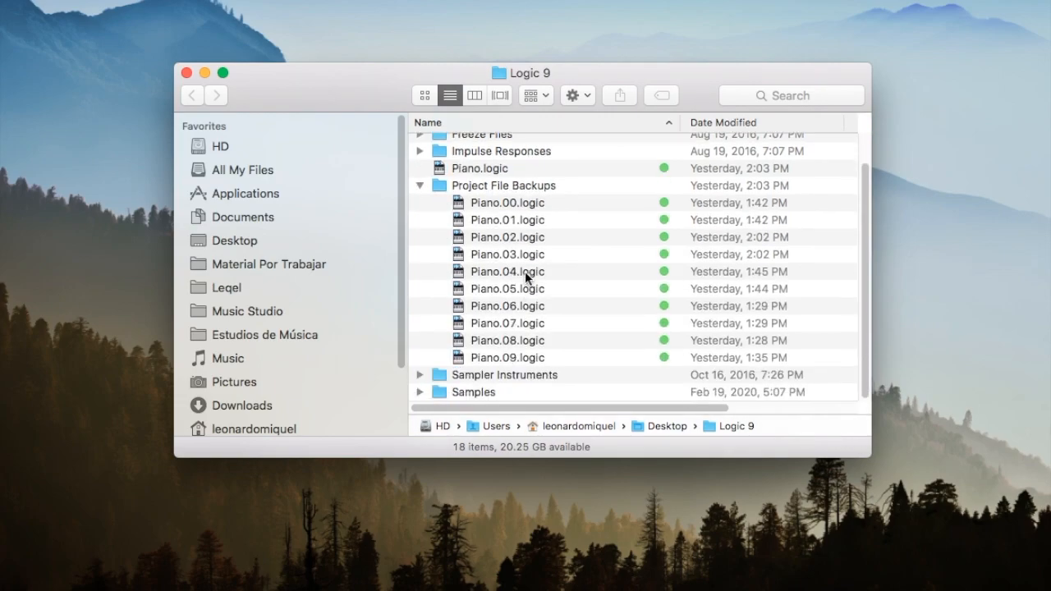
{"action": "mouse_move", "coordinate": [507, 236]}
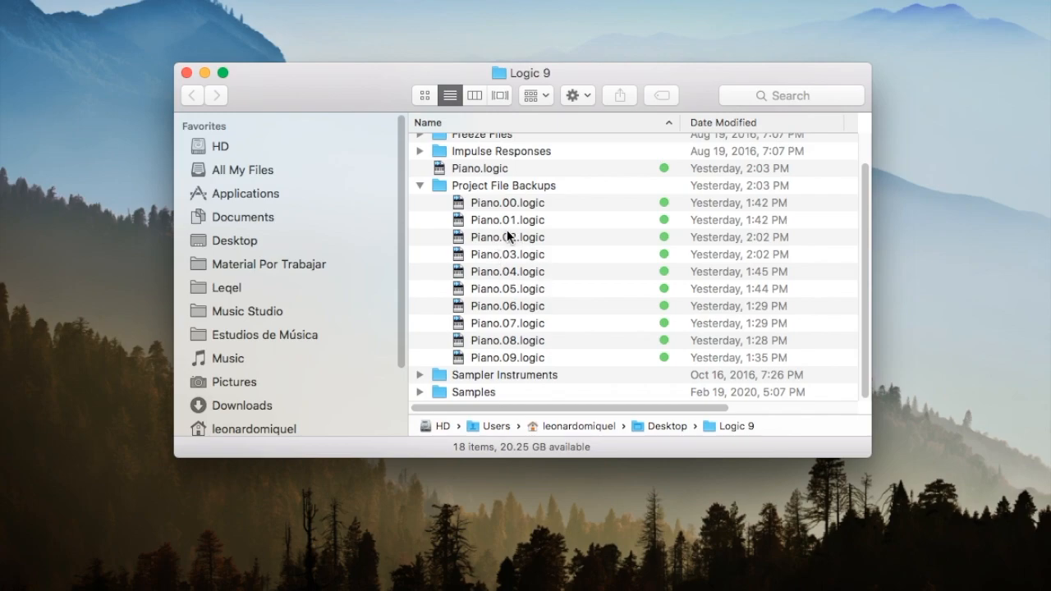
{"action": "mouse_move", "coordinate": [493, 250]}
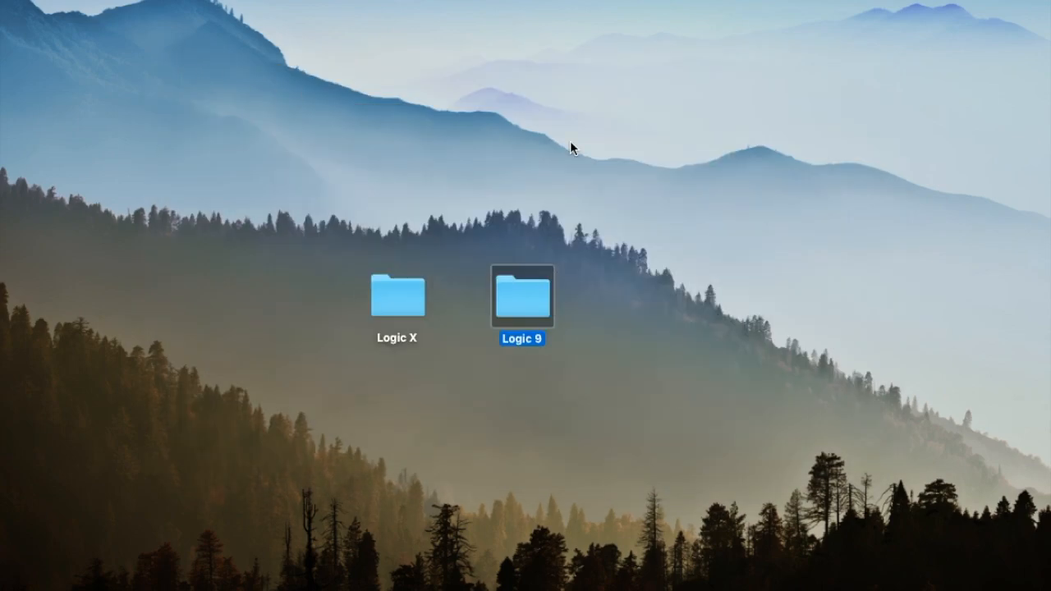
{"action": "mouse_move", "coordinate": [406, 302]}
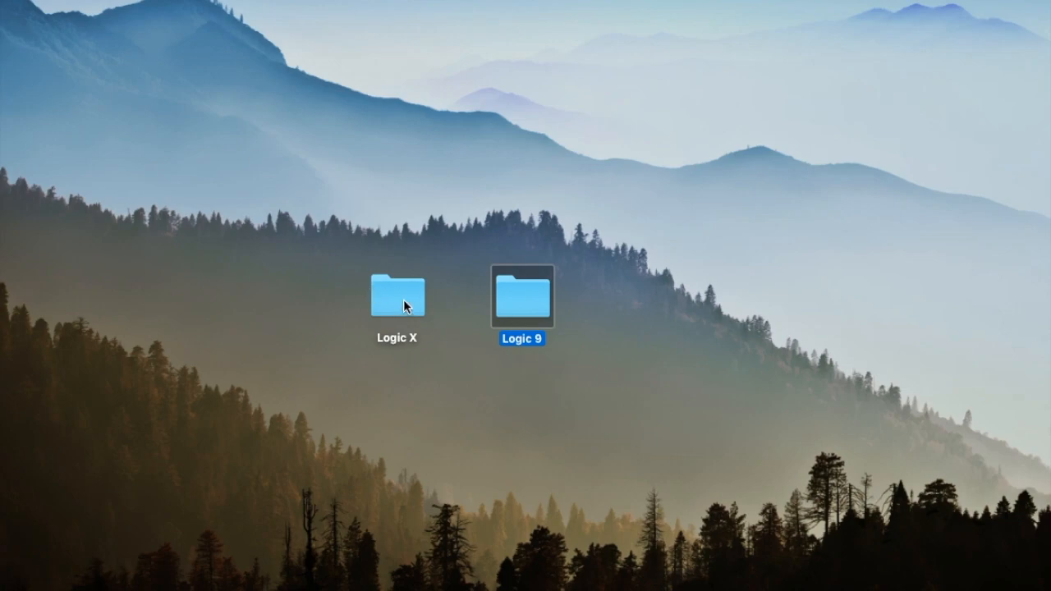
{"action": "double_click", "coordinate": [399, 299]}
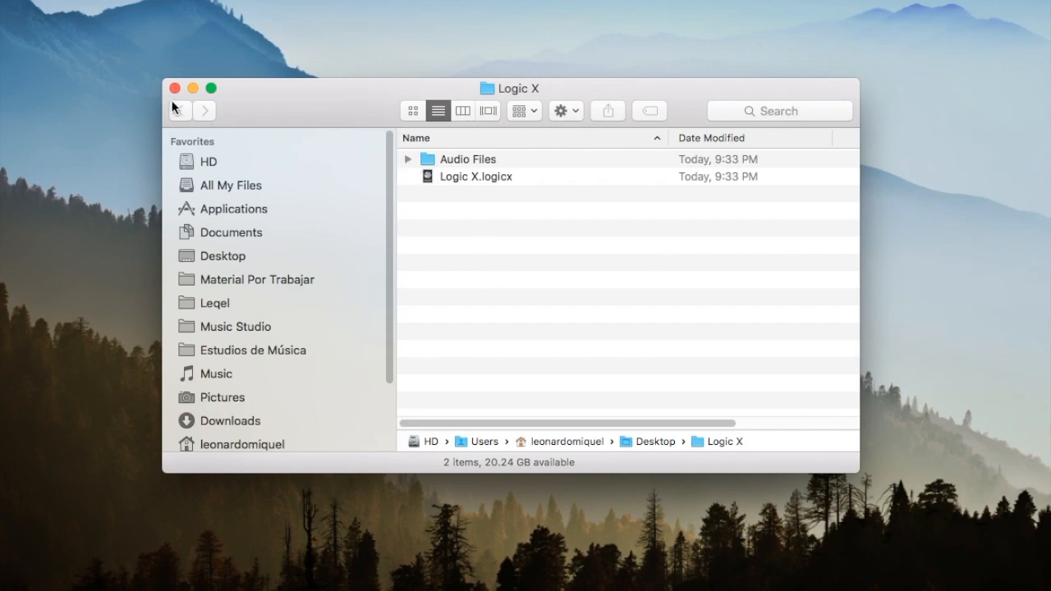
{"action": "left_click", "coordinate": [172, 89]}
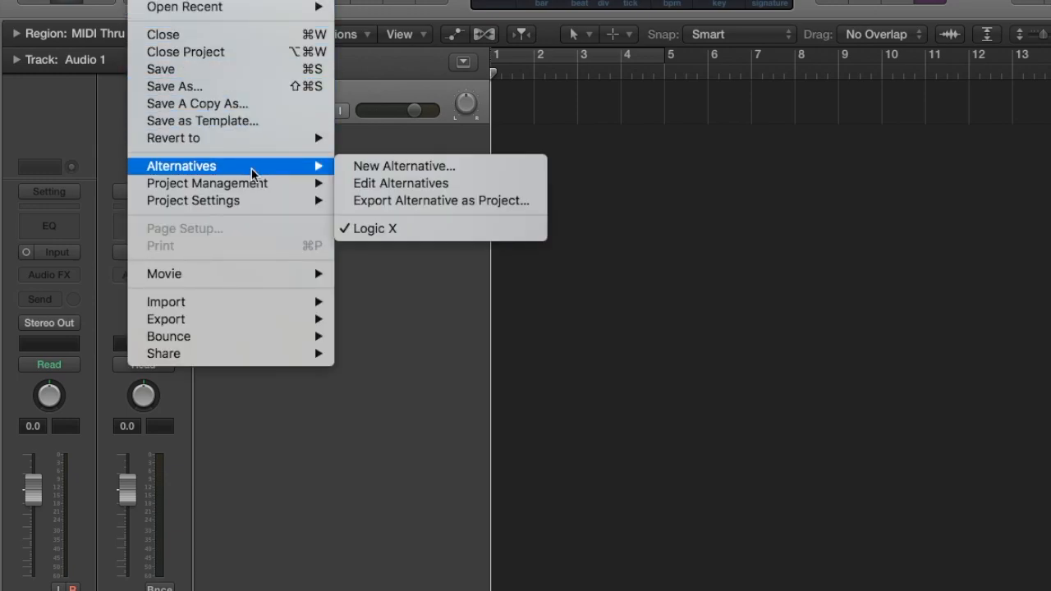
{"action": "mouse_move", "coordinate": [397, 247]}
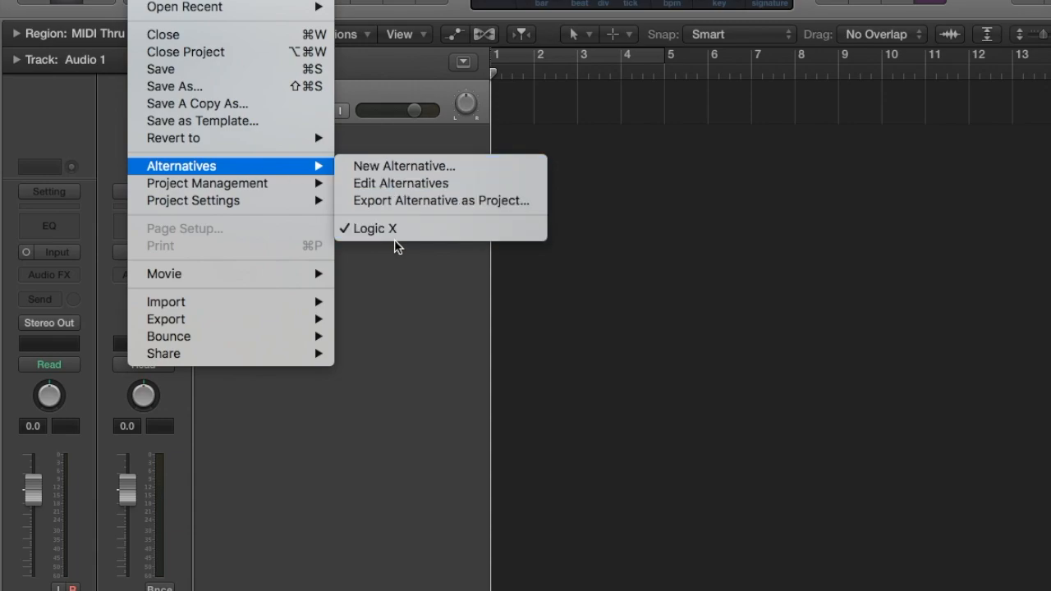
{"action": "mouse_move", "coordinate": [381, 241]}
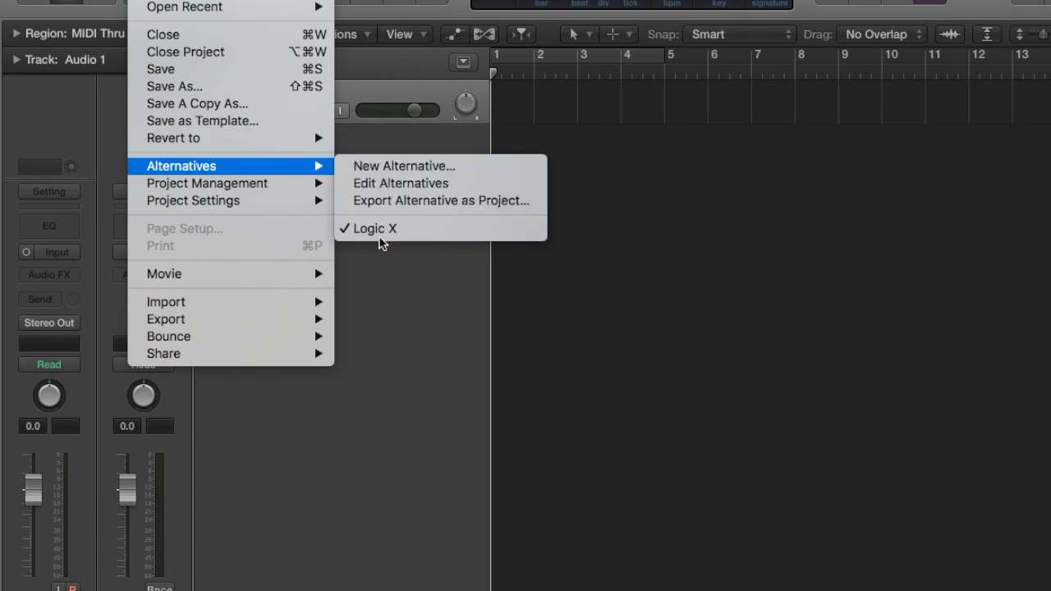
{"action": "mouse_move", "coordinate": [440, 239]}
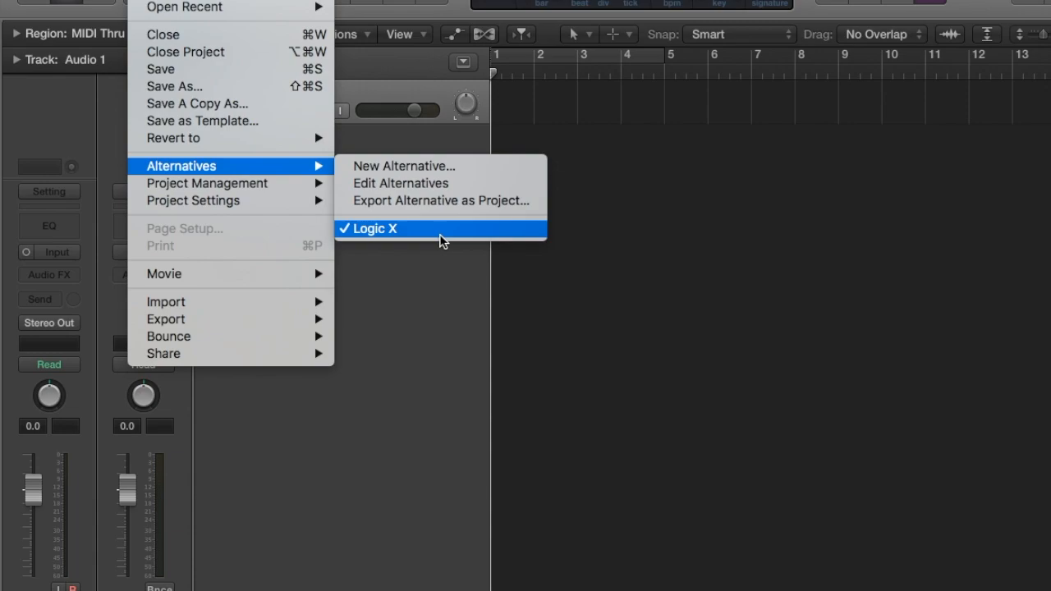
{"action": "mouse_move", "coordinate": [446, 243]}
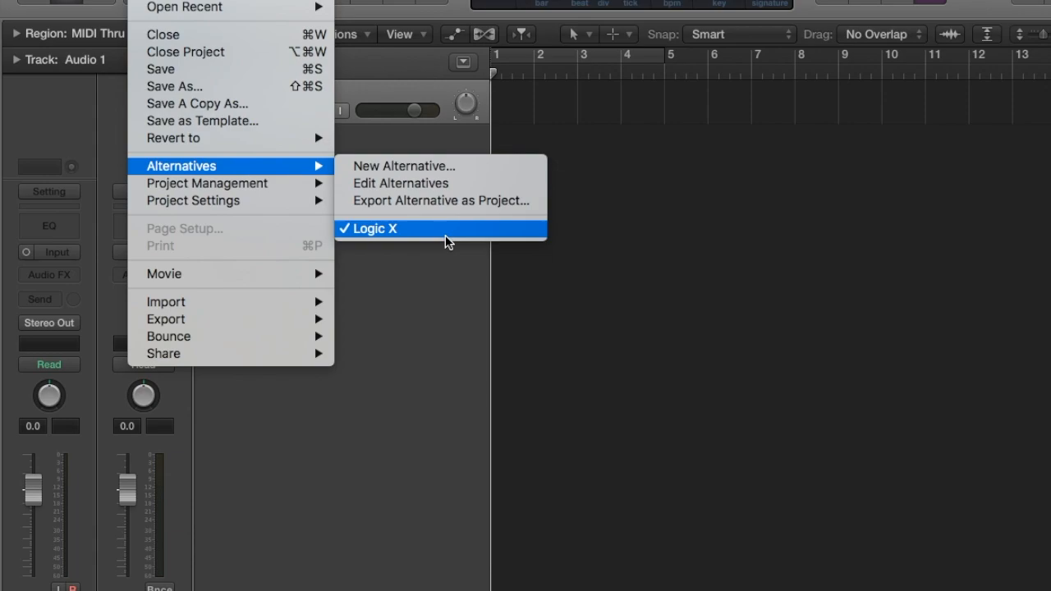
{"action": "mouse_move", "coordinate": [387, 166]}
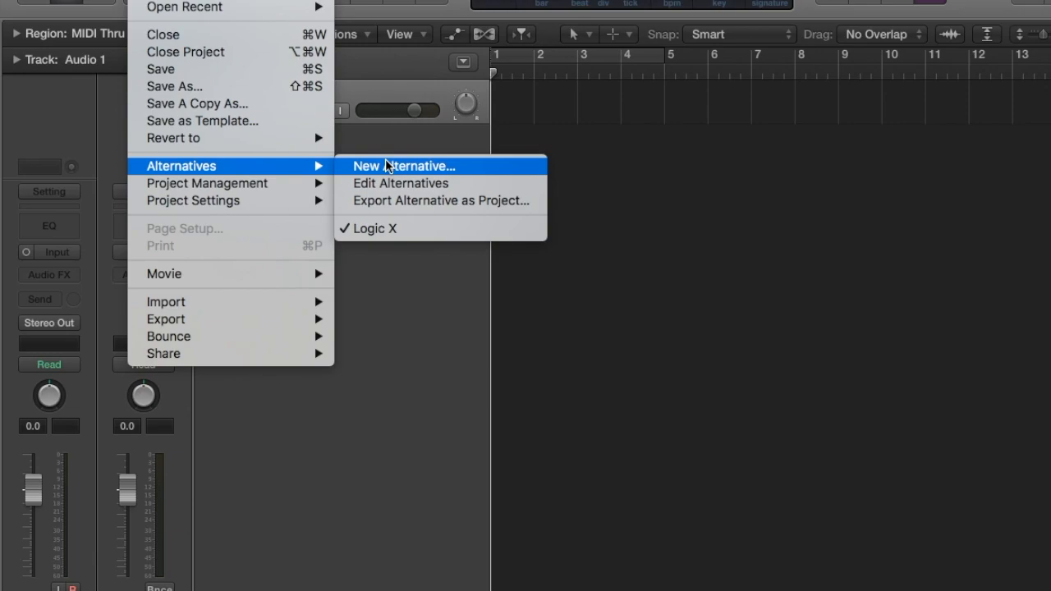
Create a new project alternative named 'Logic X Monday'
{"action": "left_click", "coordinate": [405, 166]}
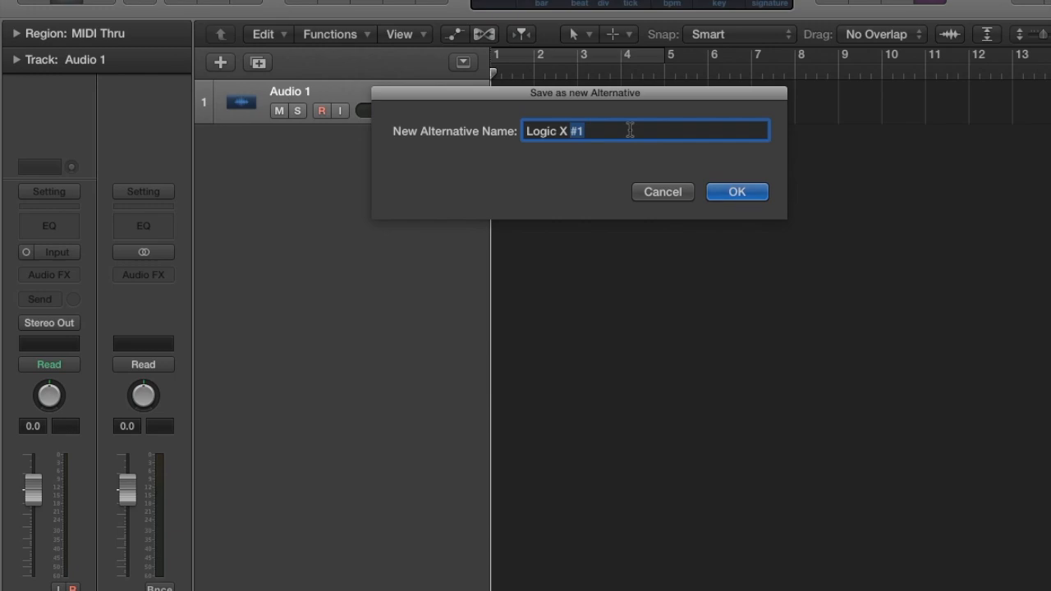
{"action": "type", "text": "Monday"}
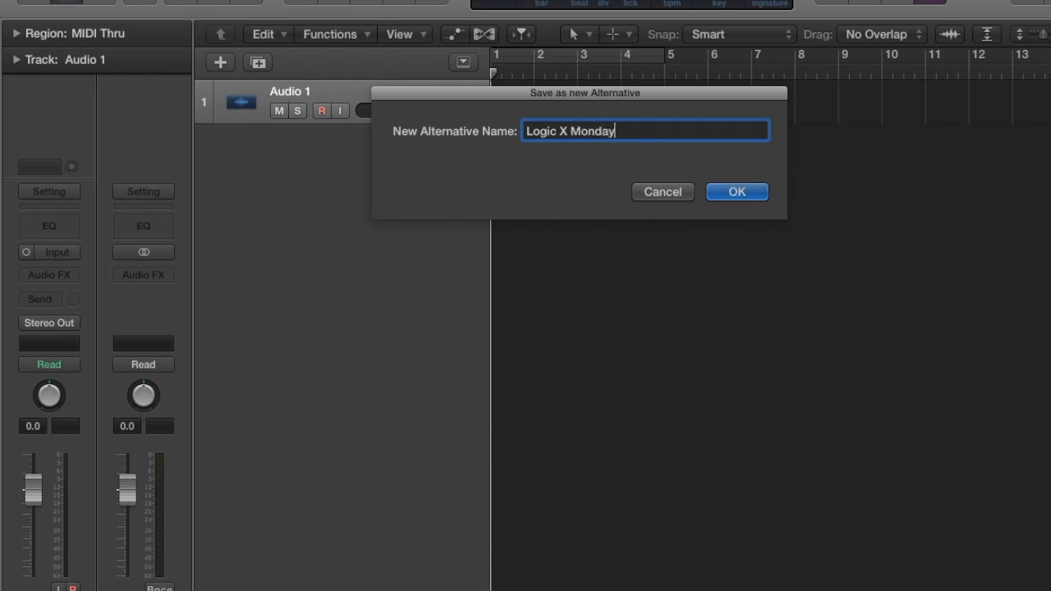
{"action": "left_click", "coordinate": [736, 190]}
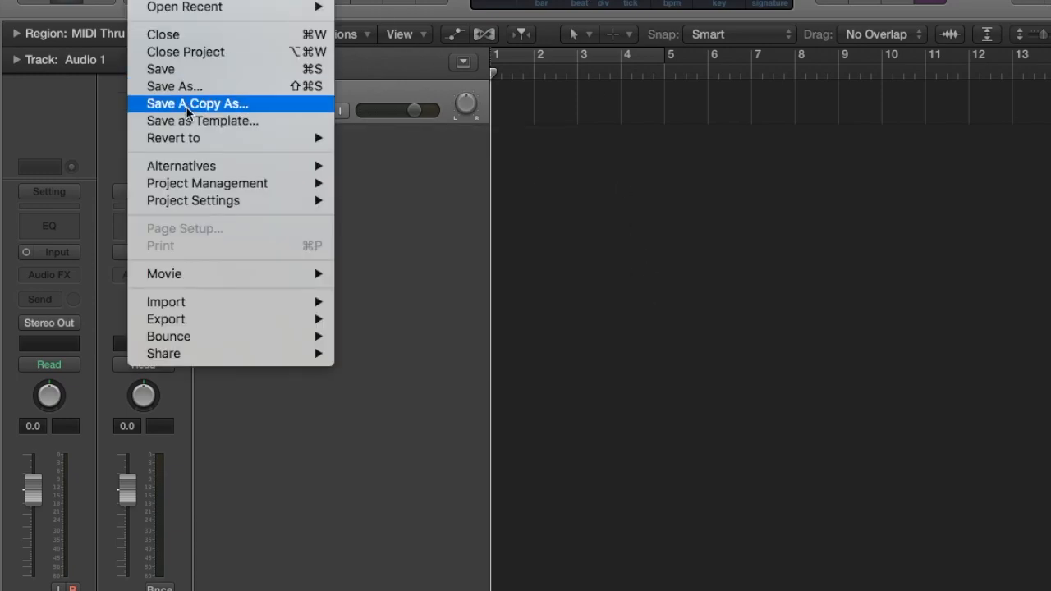
{"action": "mouse_move", "coordinate": [174, 138]}
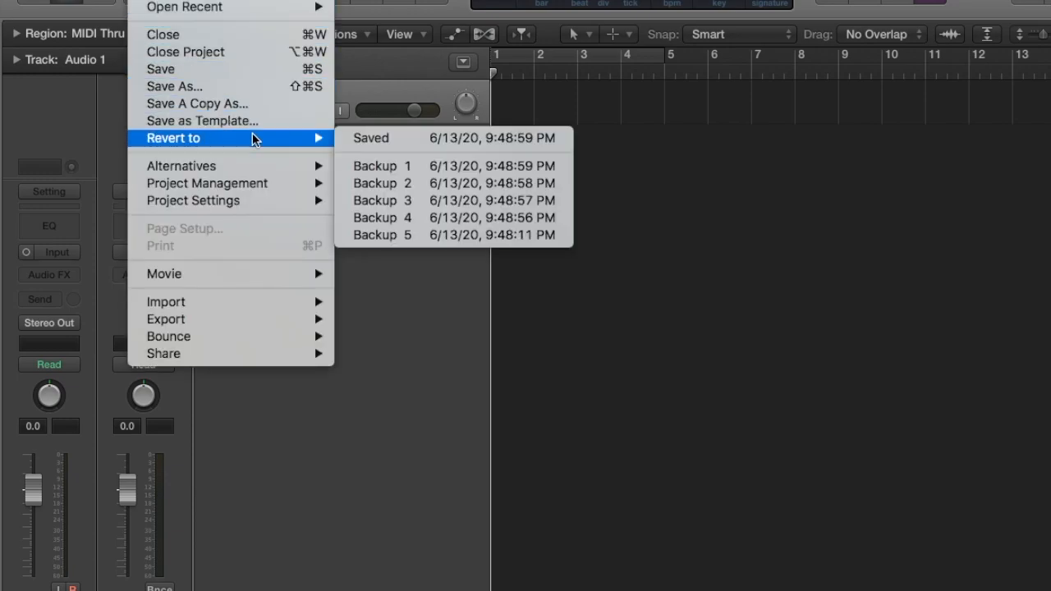
{"action": "mouse_move", "coordinate": [420, 253]}
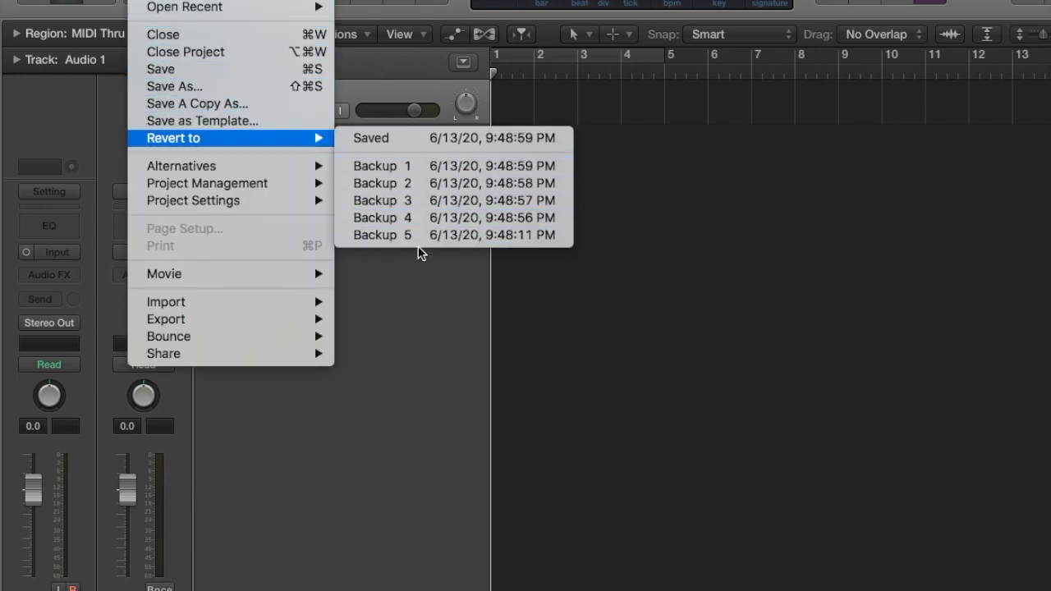
{"action": "mouse_move", "coordinate": [412, 235]}
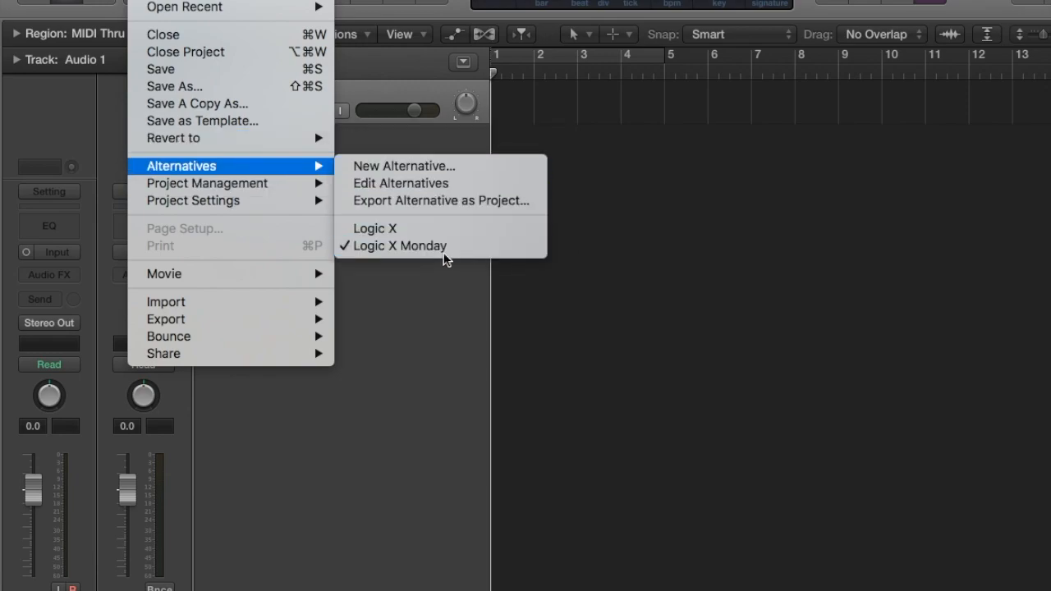
{"action": "mouse_move", "coordinate": [440, 250]}
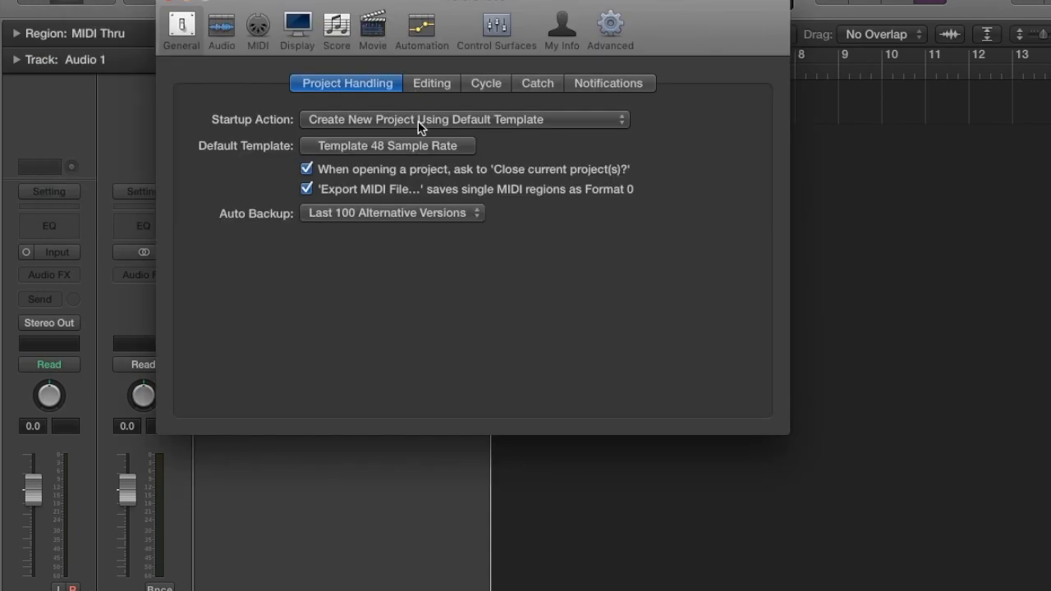
{"action": "mouse_move", "coordinate": [276, 234]}
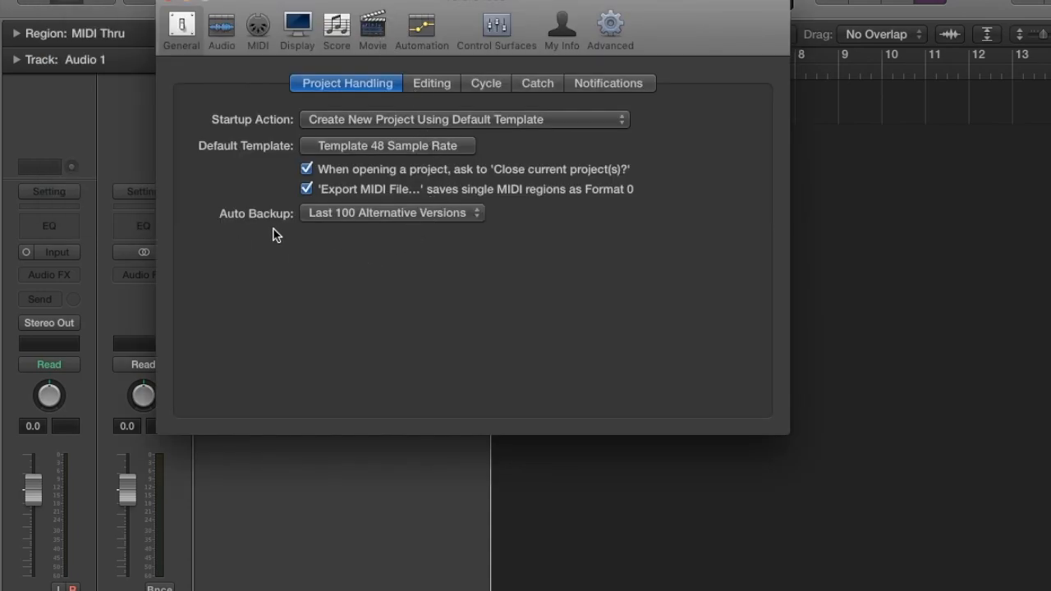
{"action": "mouse_move", "coordinate": [345, 115]}
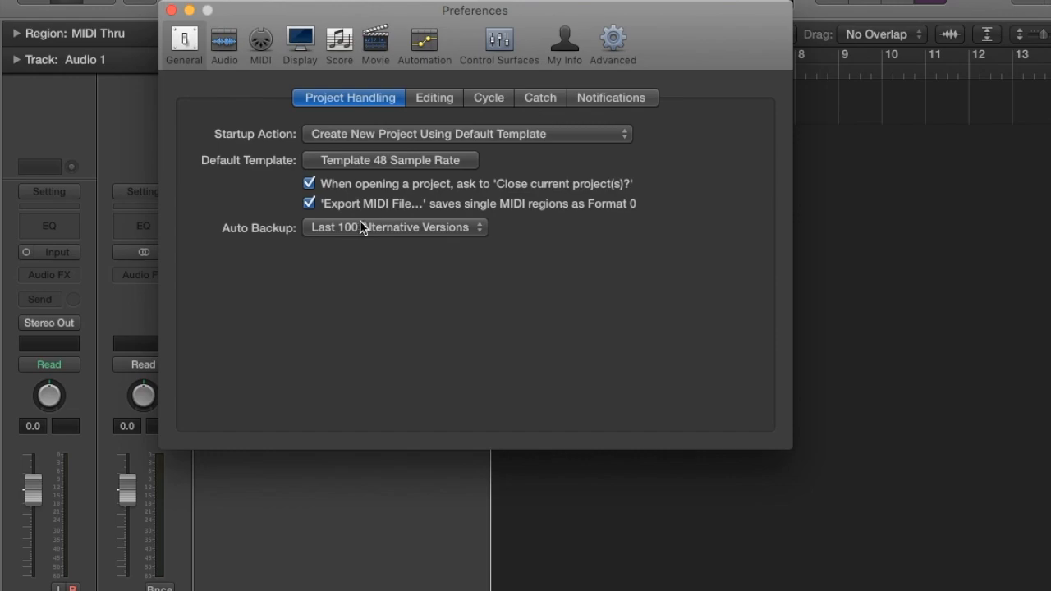
{"action": "left_click", "coordinate": [394, 227]}
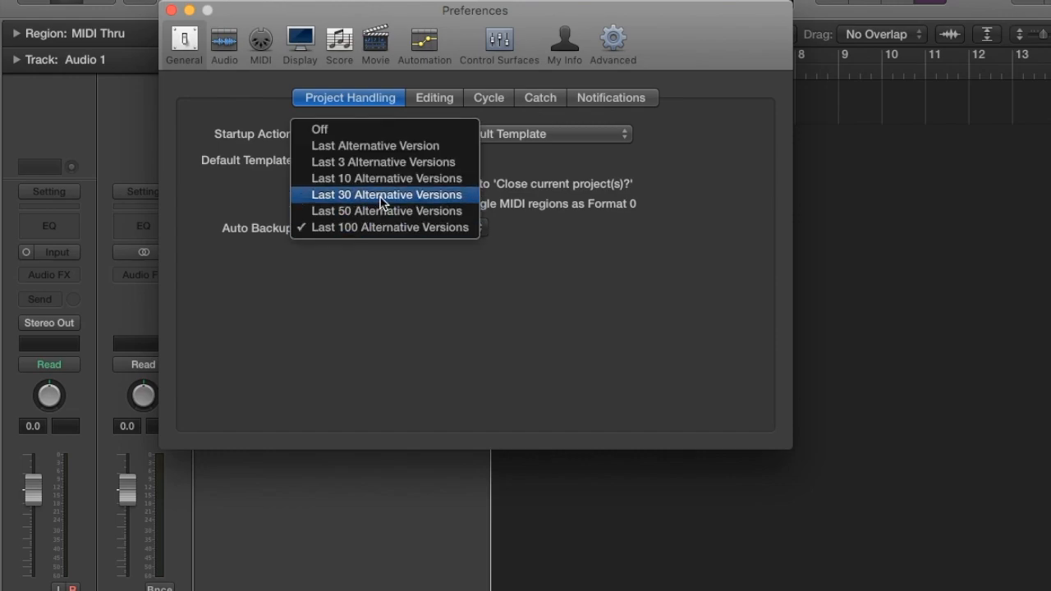
{"action": "mouse_move", "coordinate": [392, 210]}
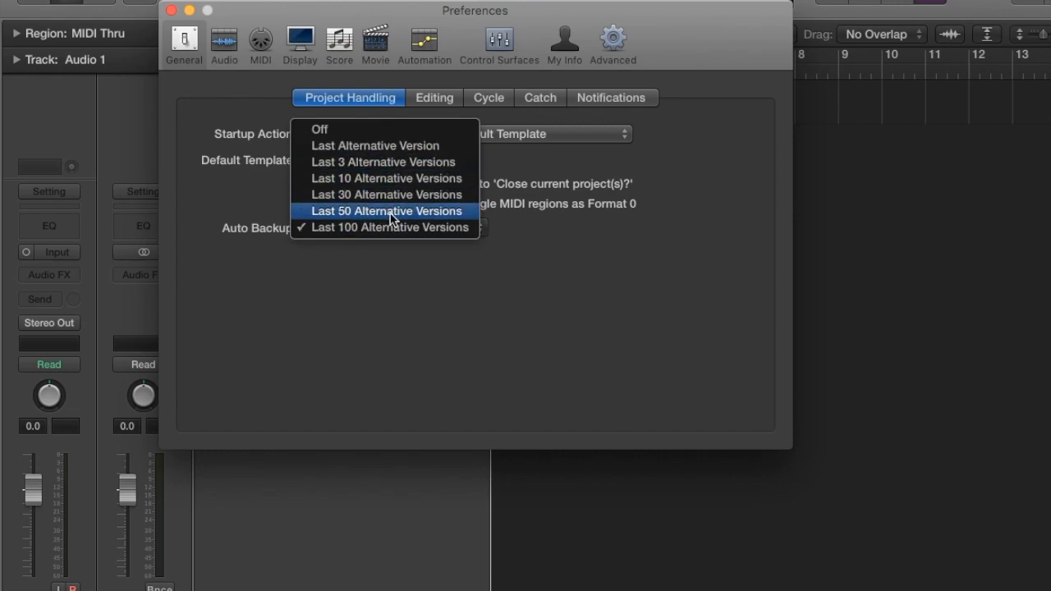
{"action": "left_click", "coordinate": [391, 227]}
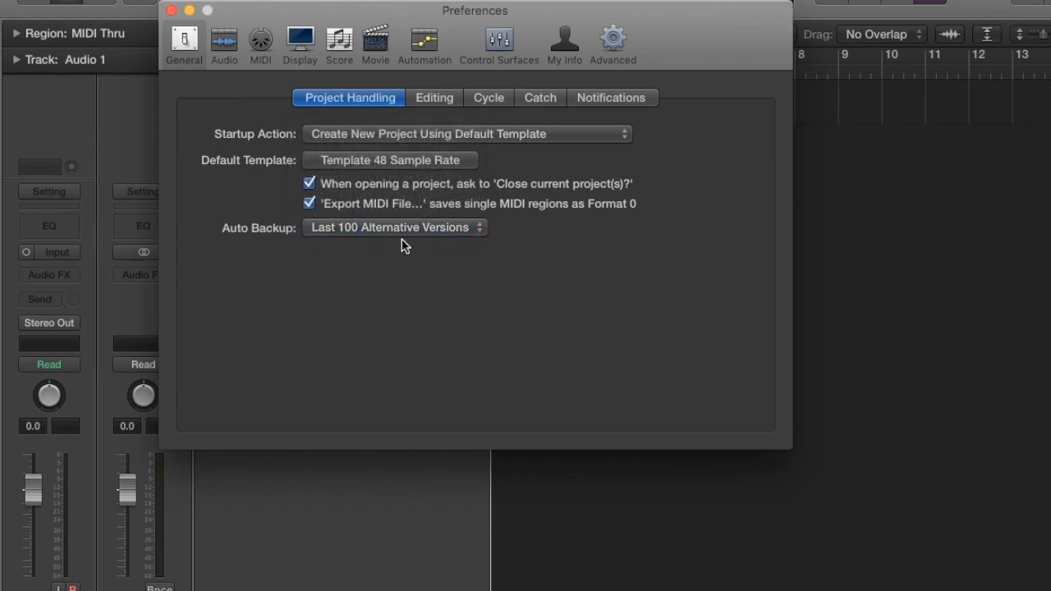
{"action": "left_click", "coordinate": [172, 11]}
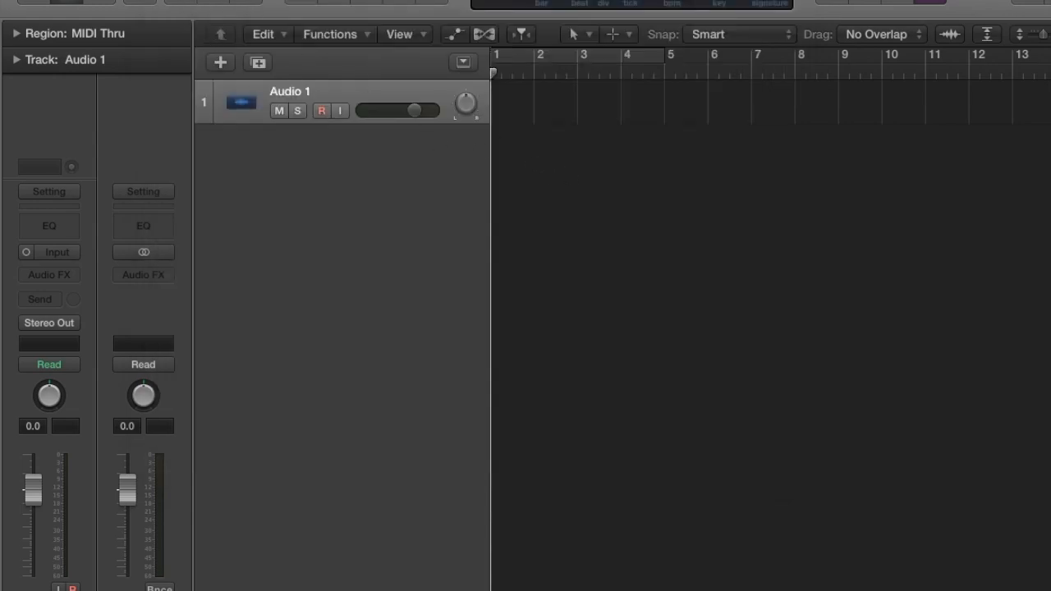
{"action": "left_click", "coordinate": [172, 138]}
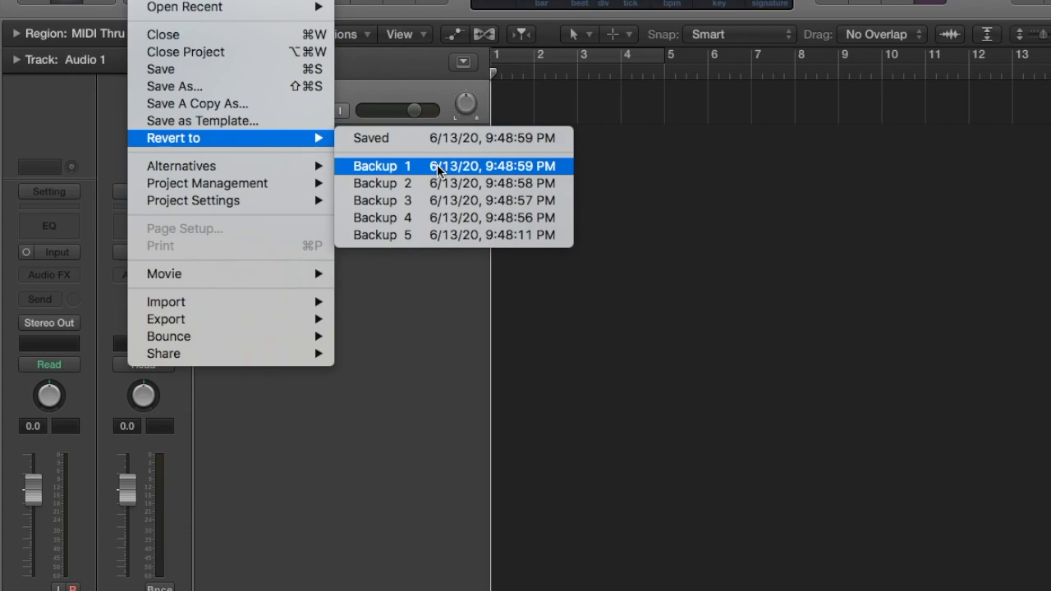
{"action": "mouse_move", "coordinate": [450, 170]}
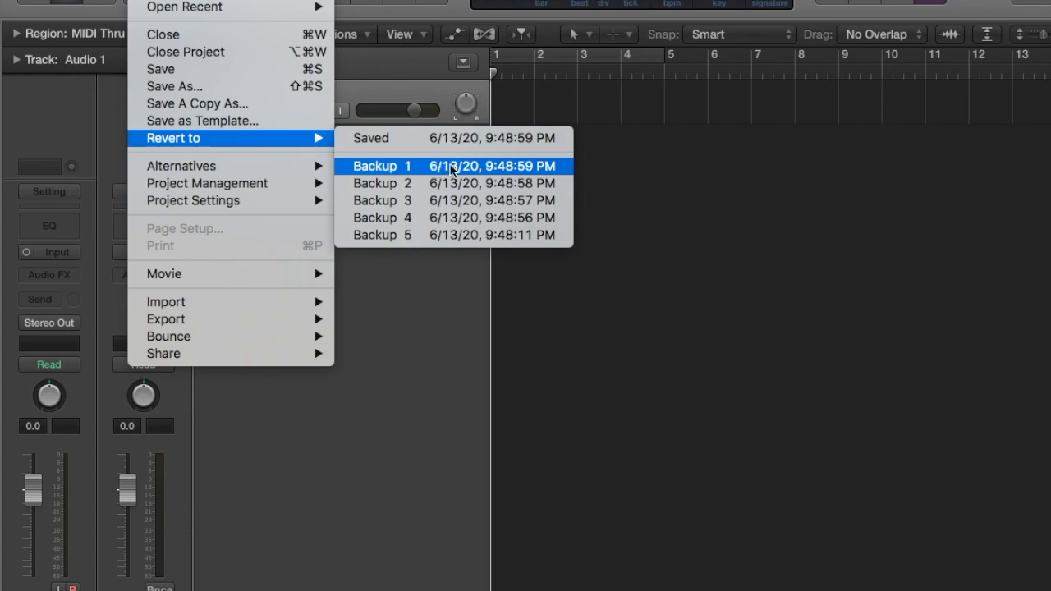
{"action": "mouse_move", "coordinate": [230, 141]}
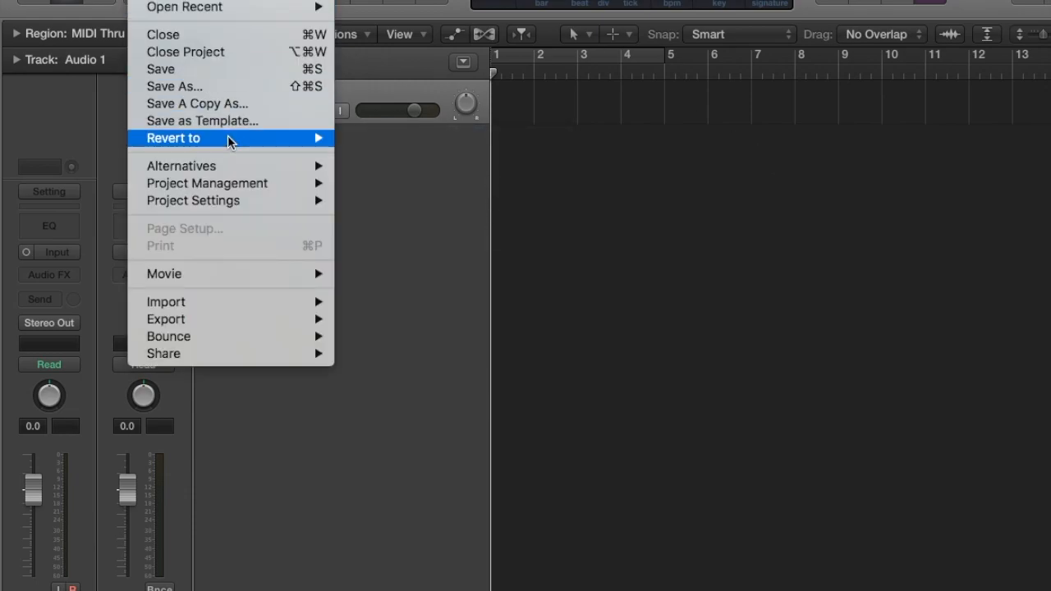
{"action": "mouse_move", "coordinate": [180, 164]}
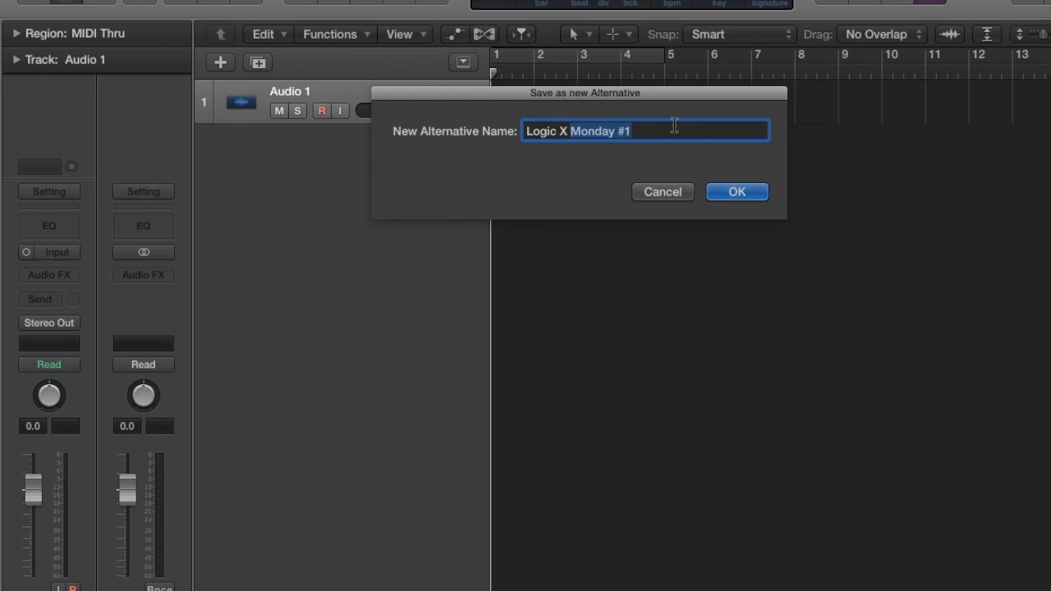
Confirm the new alternative with the prefilled name 'Logic X Monday #1'
{"action": "left_click", "coordinate": [736, 191]}
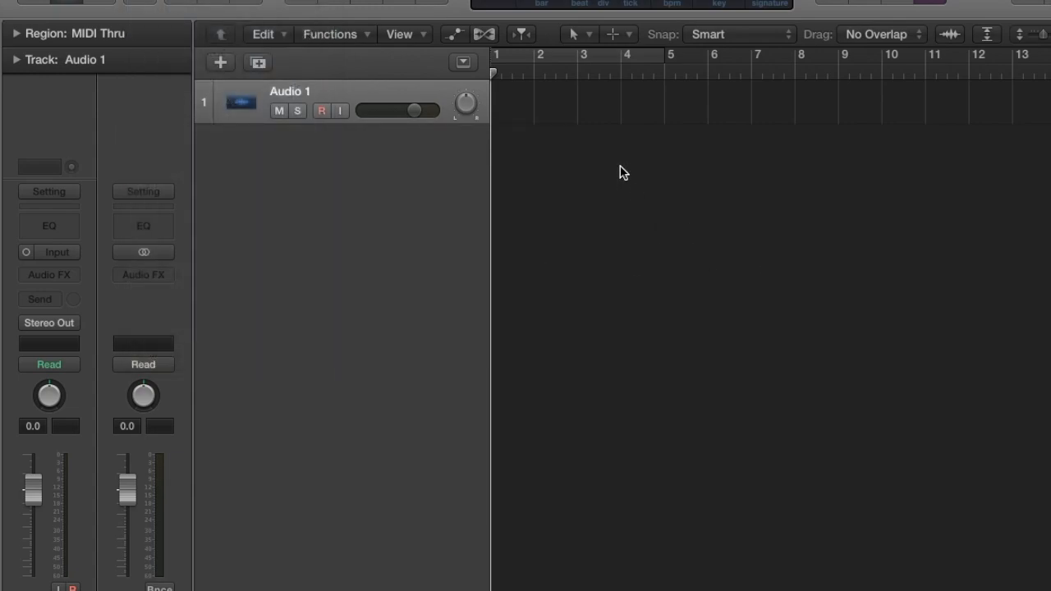
{"action": "mouse_move", "coordinate": [627, 171]}
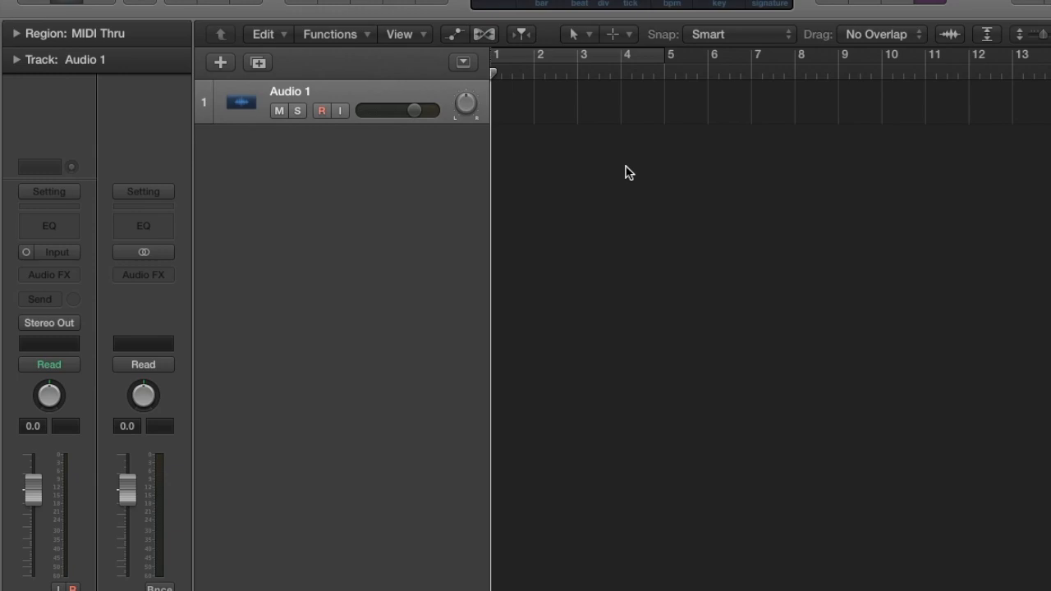
{"action": "mouse_move", "coordinate": [626, 168]}
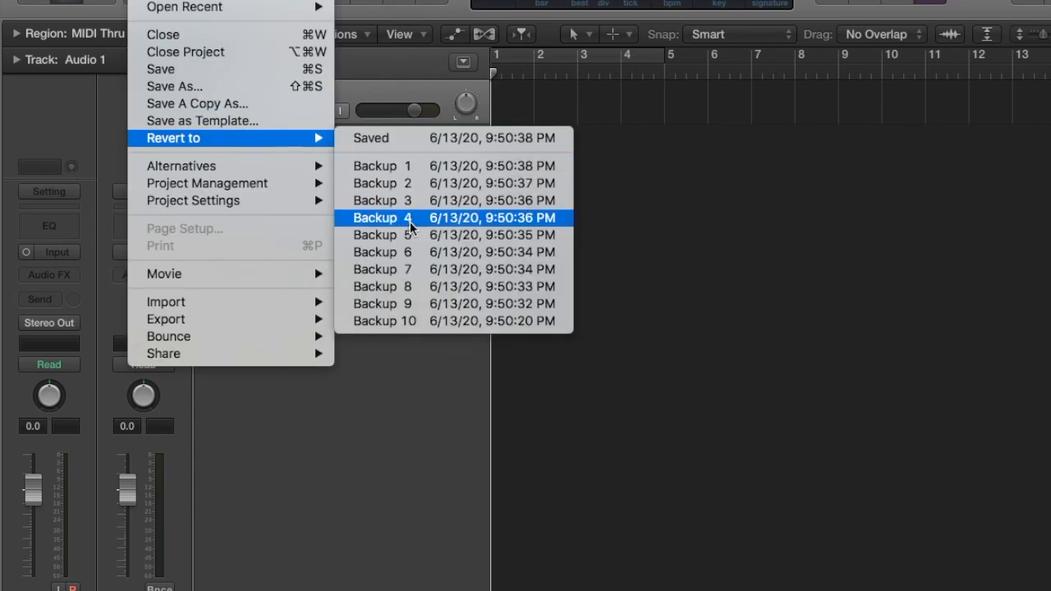
{"action": "mouse_move", "coordinate": [453, 194]}
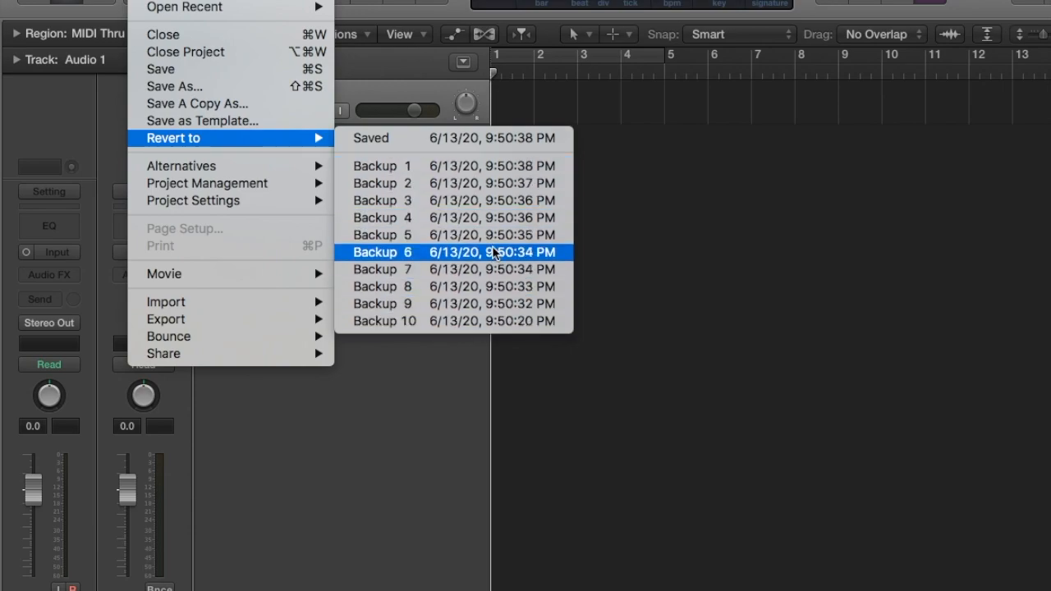
{"action": "mouse_move", "coordinate": [470, 224]}
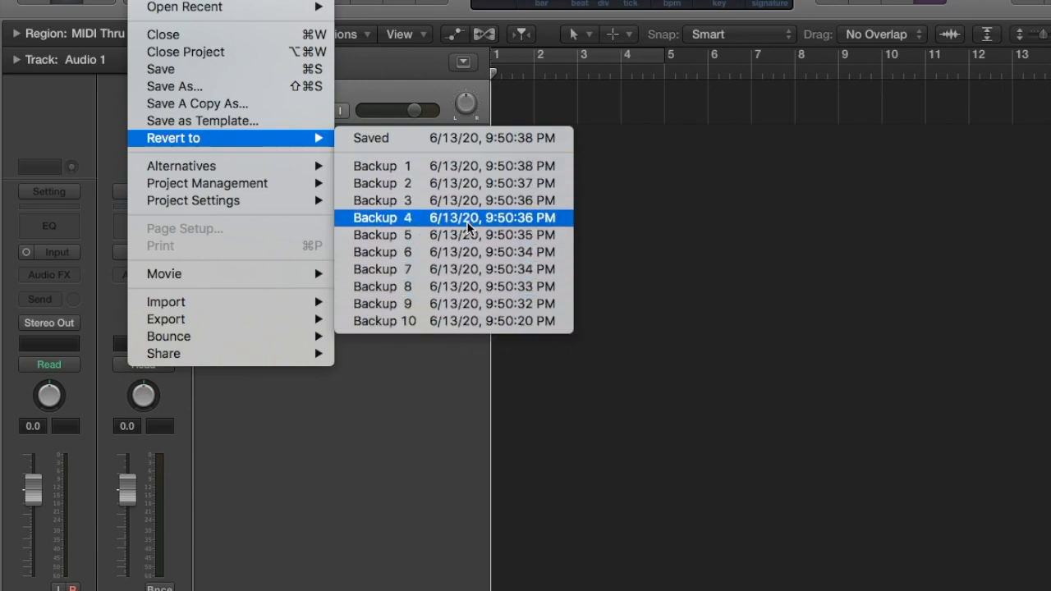